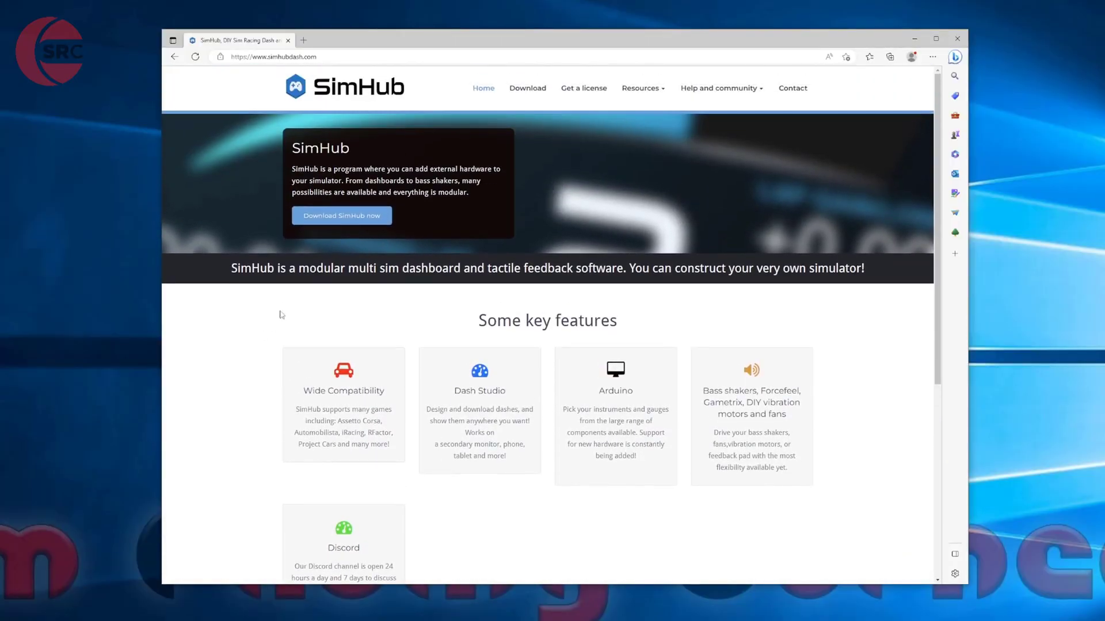
Step: Open the SimHub website's Download page for SimHub V8.3.6
left_click(527, 88)
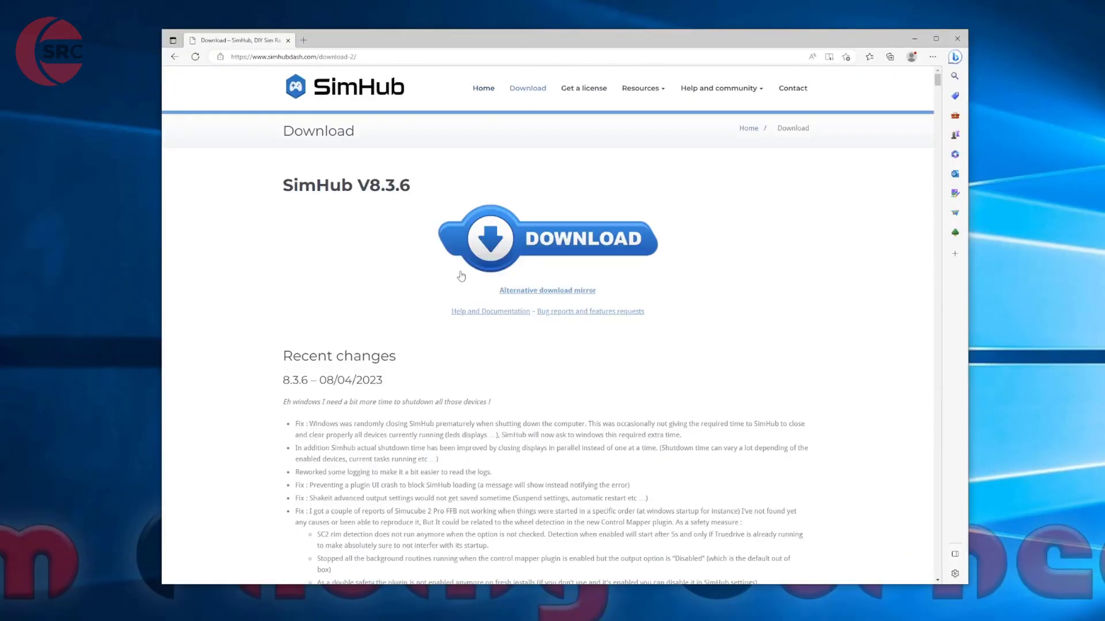
mouse_move(592, 238)
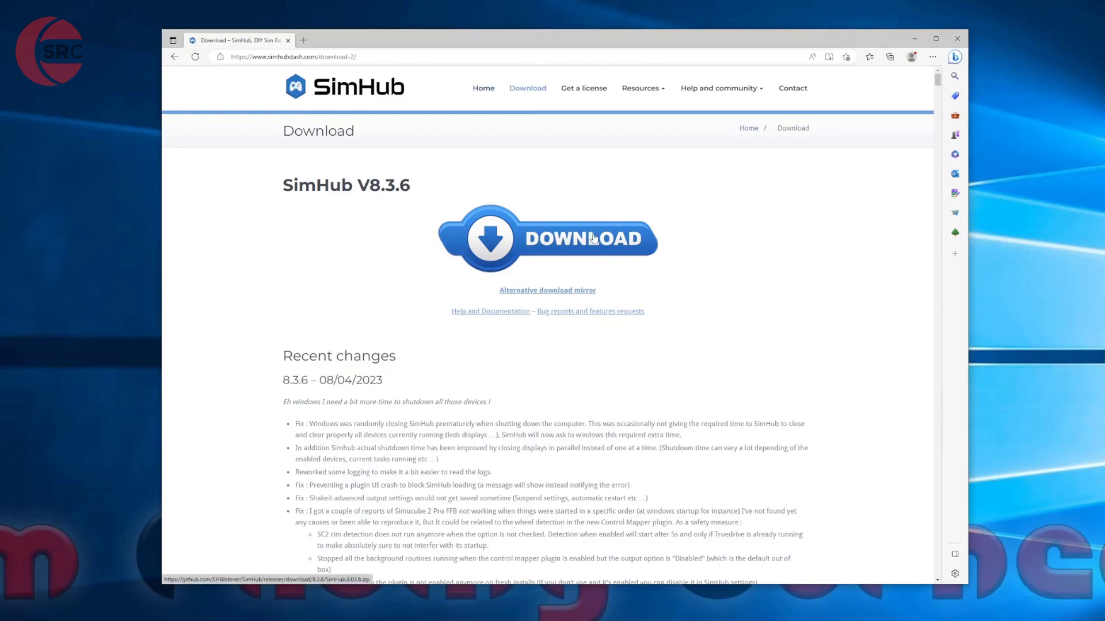
mouse_move(583, 94)
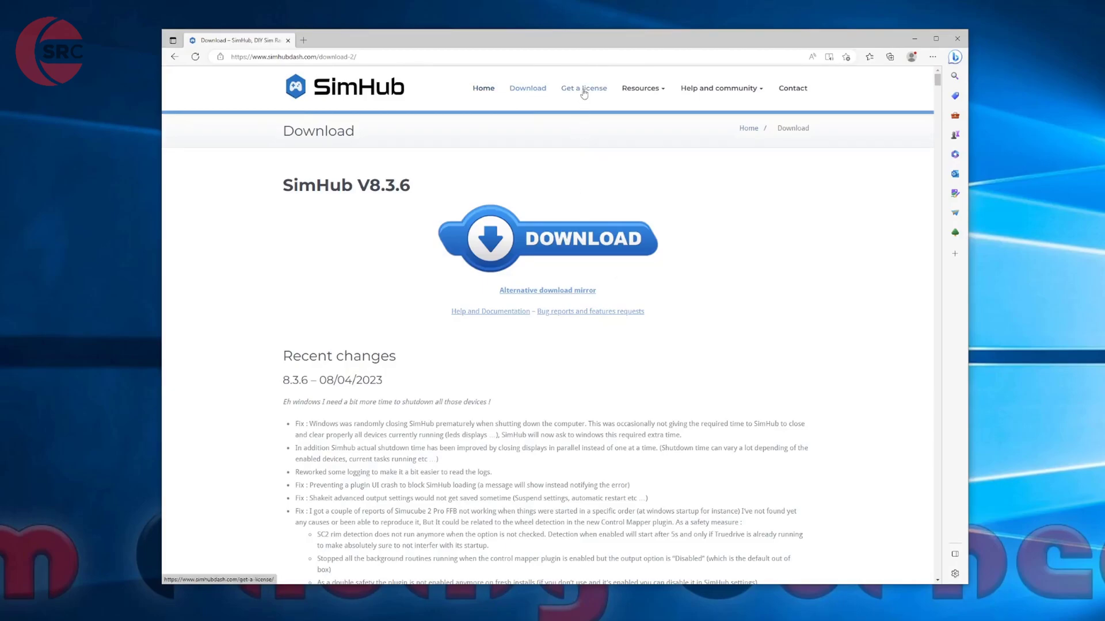
Step: Open the 'Get a license' page listing license prices from 6.99€ to 20€
left_click(583, 88)
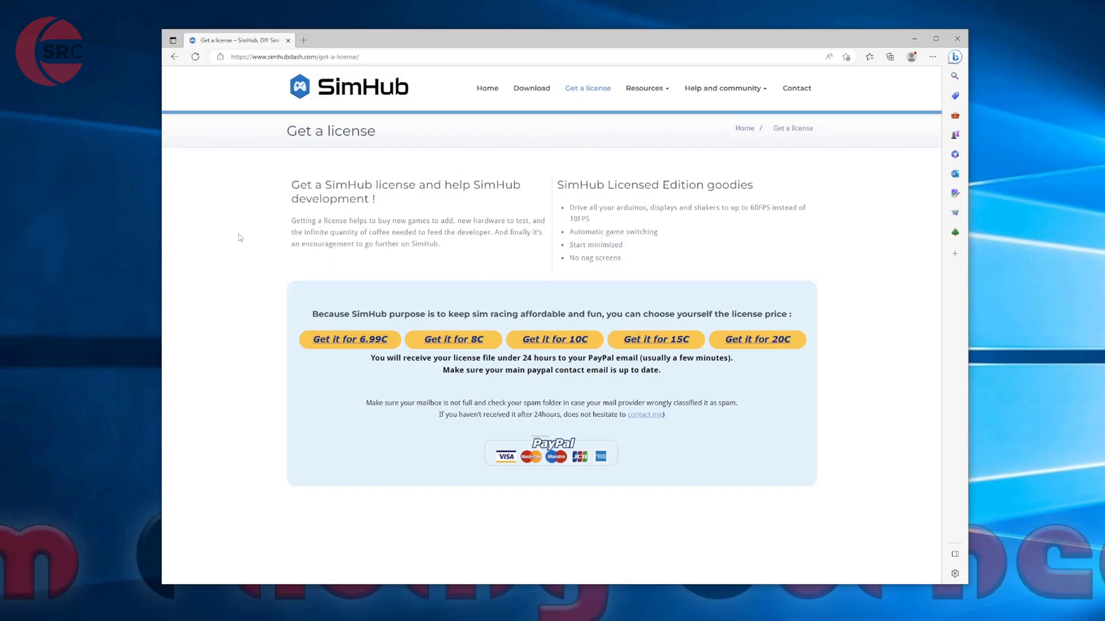
mouse_move(577, 226)
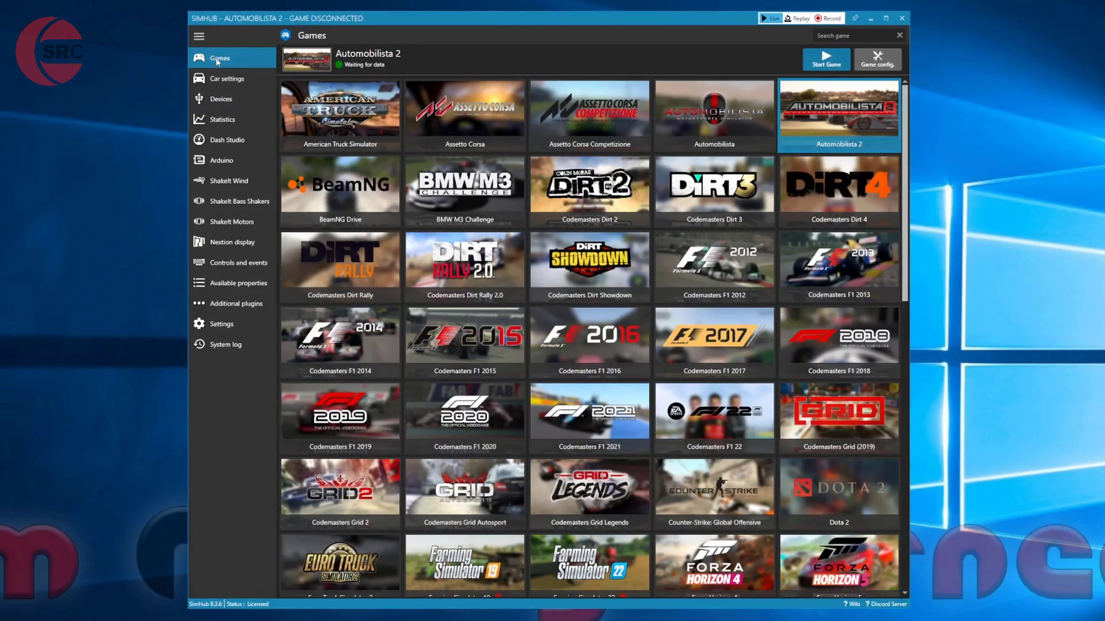
mouse_move(218, 141)
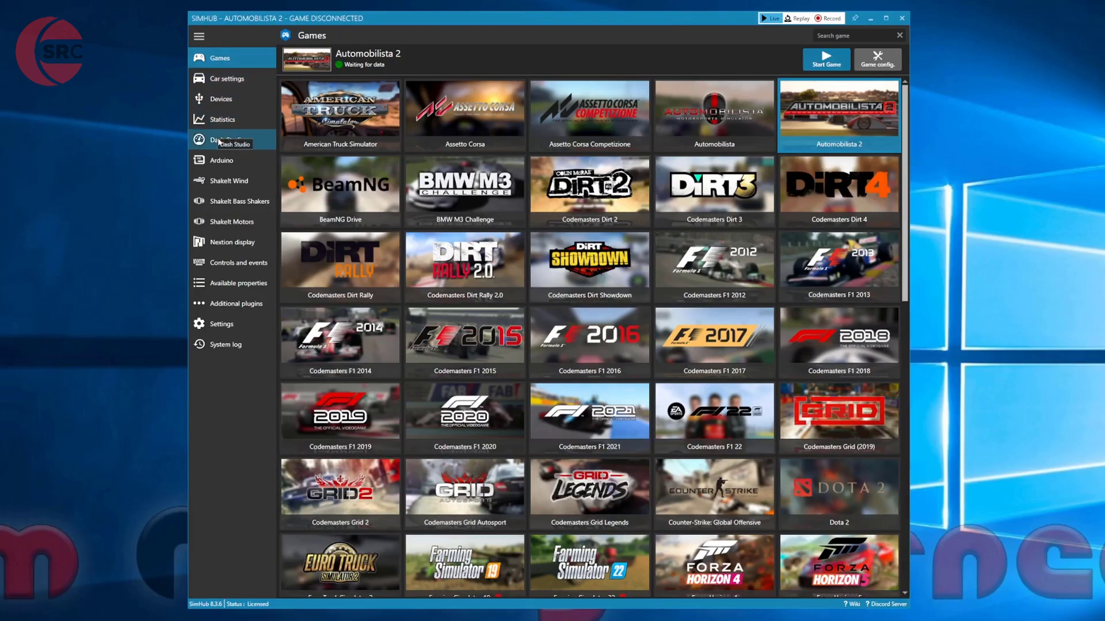
Step: In Dash Studio's dashboards, scroll to Generic and start GaugeLand to show its display options
left_click(225, 139)
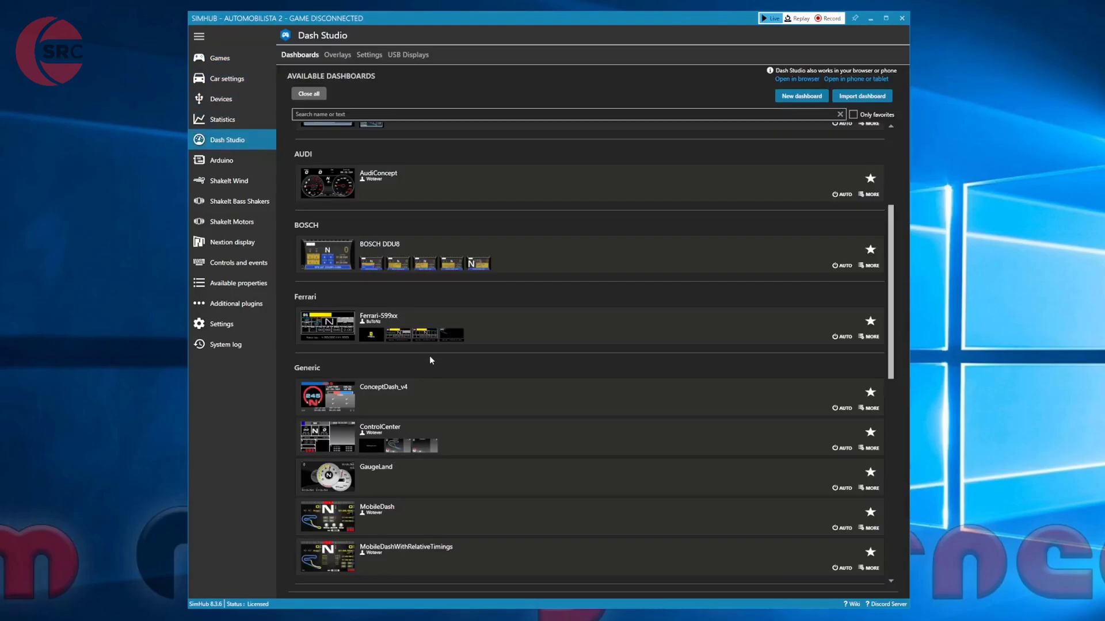
scroll("down", 3)
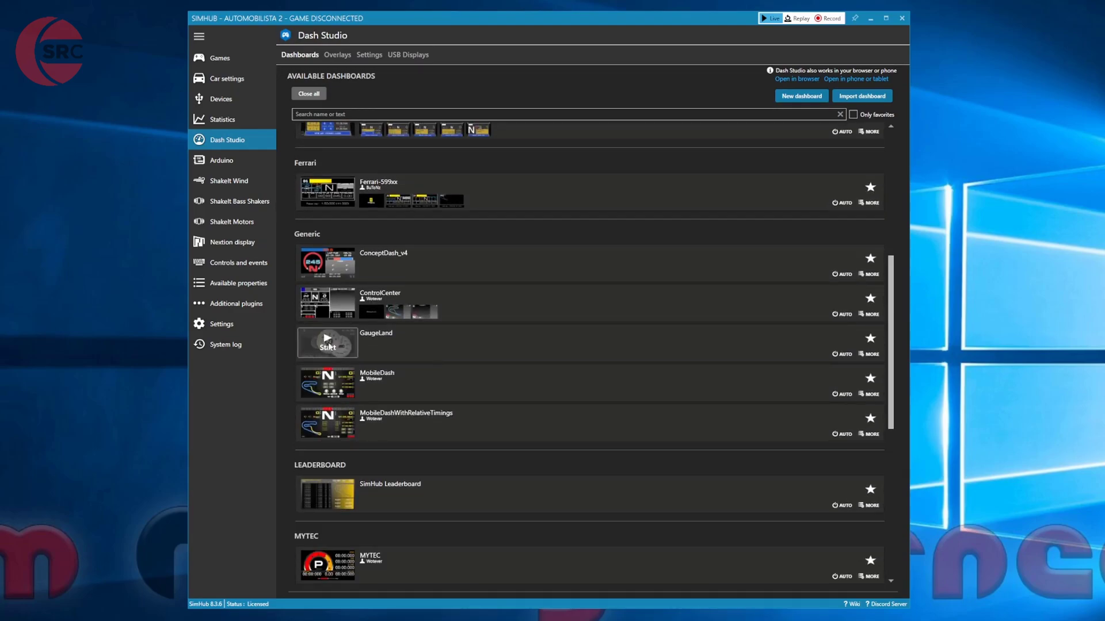
left_click(327, 343)
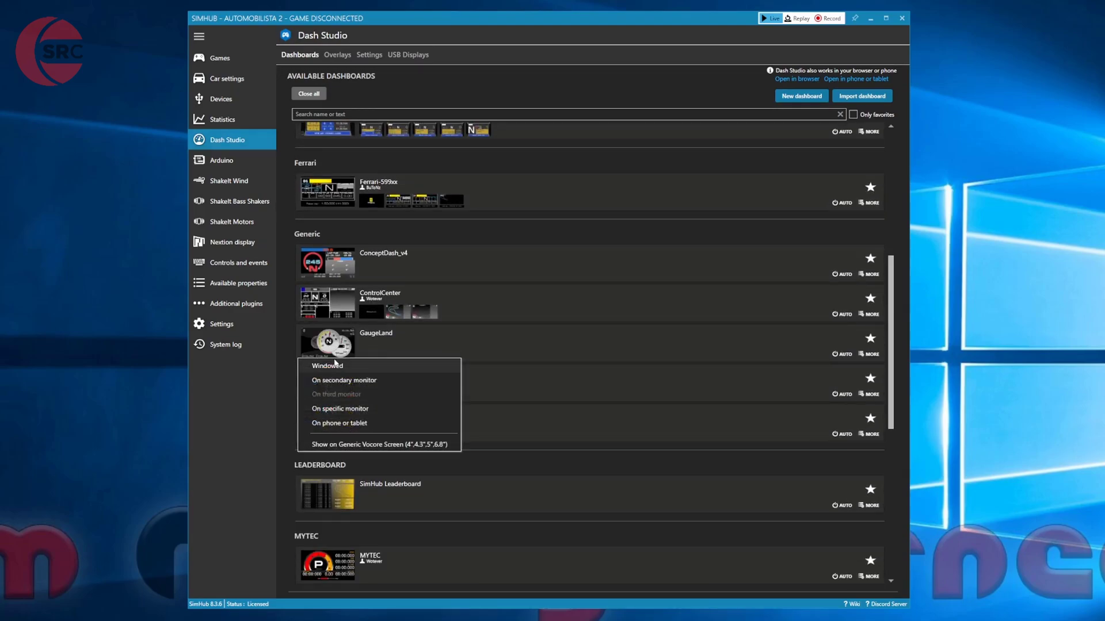
mouse_move(342, 426)
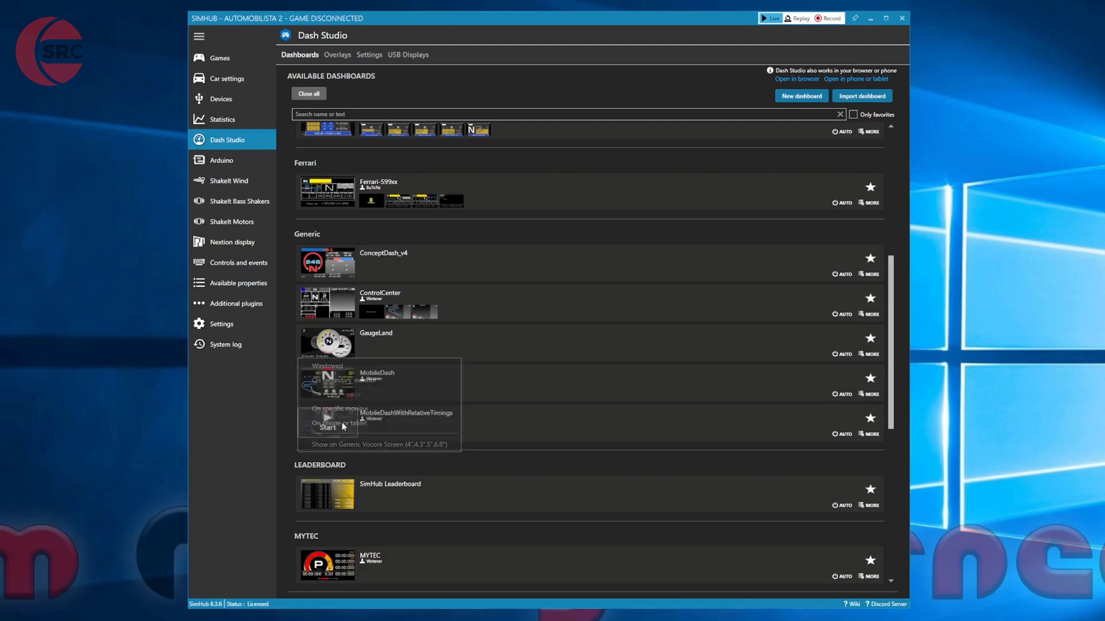
Step: Choose 'On phone or tablet' for GaugeLand to show the mobile URL and QR code
left_click(345, 422)
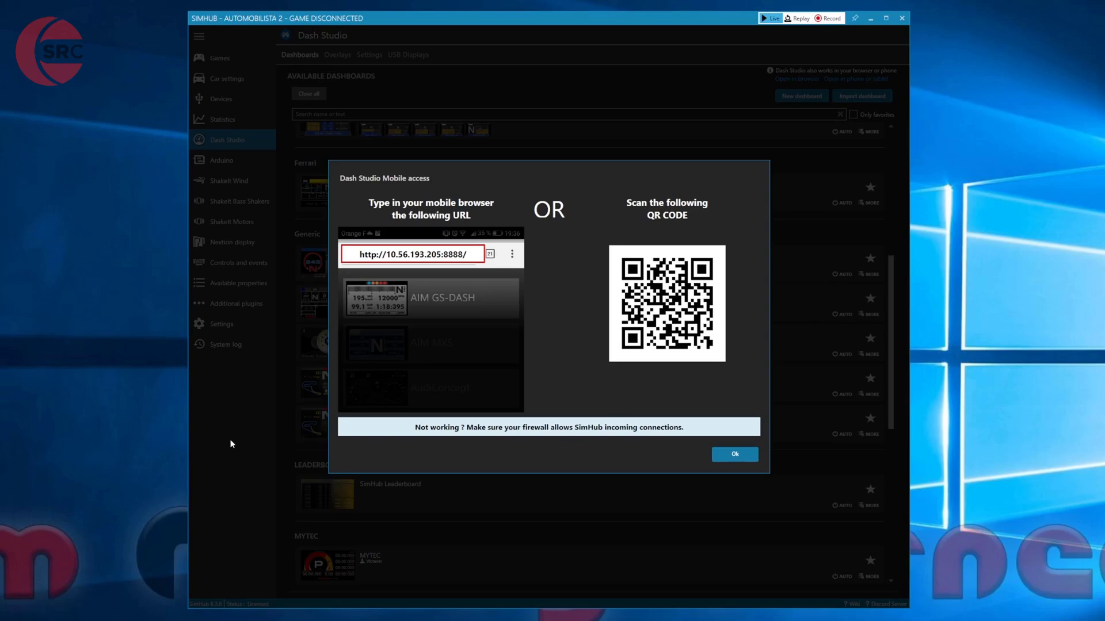
mouse_move(471, 232)
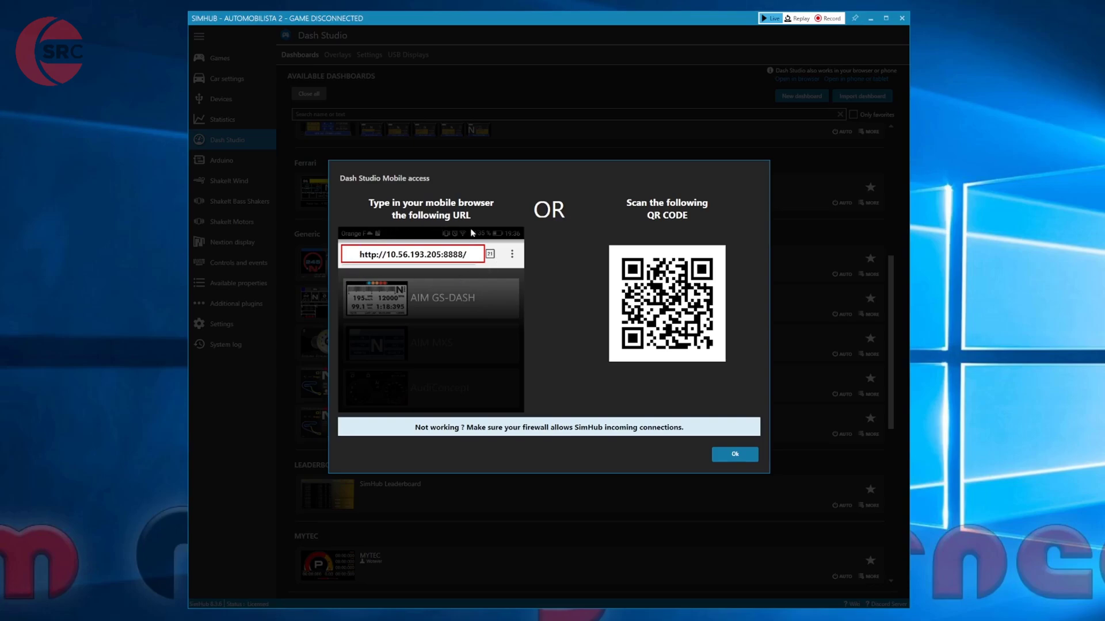